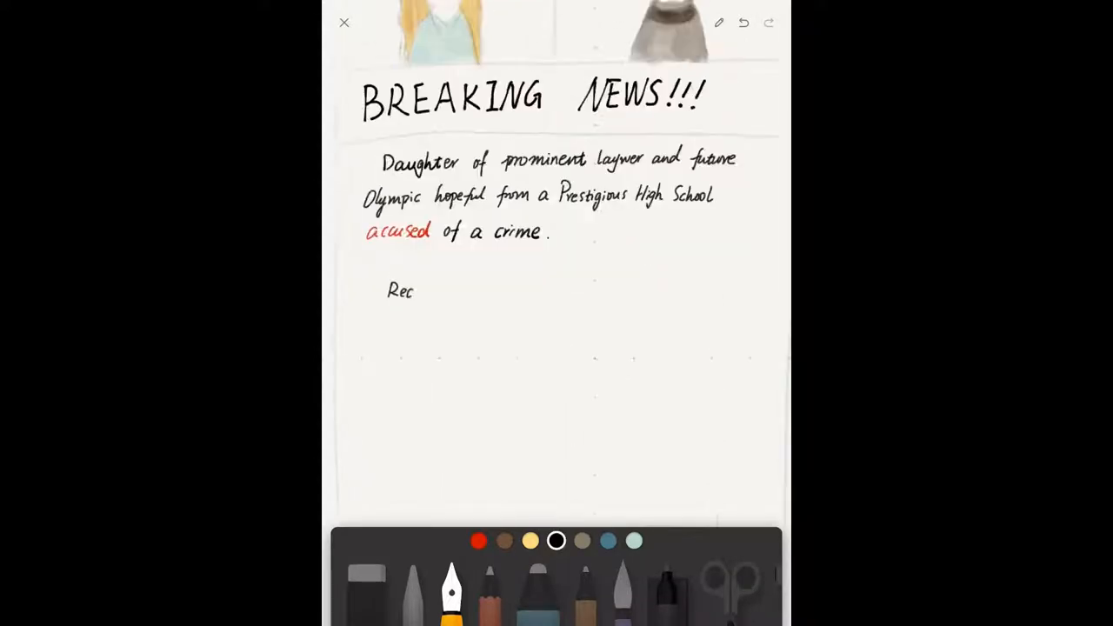
- Draw Emma's portrait with a house, framed group picture and handshake linked beneath it
click(557, 539)
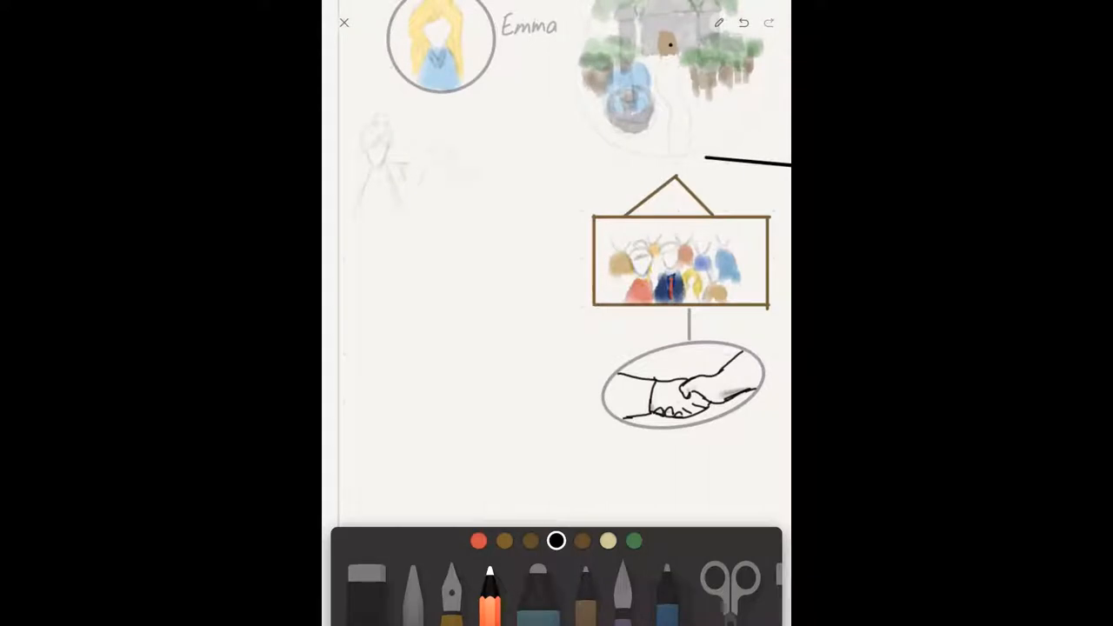
- Sketch a group of people, podium speaker, thumbs-up and first-place winner under Emma, switching marker colours
click(608, 541)
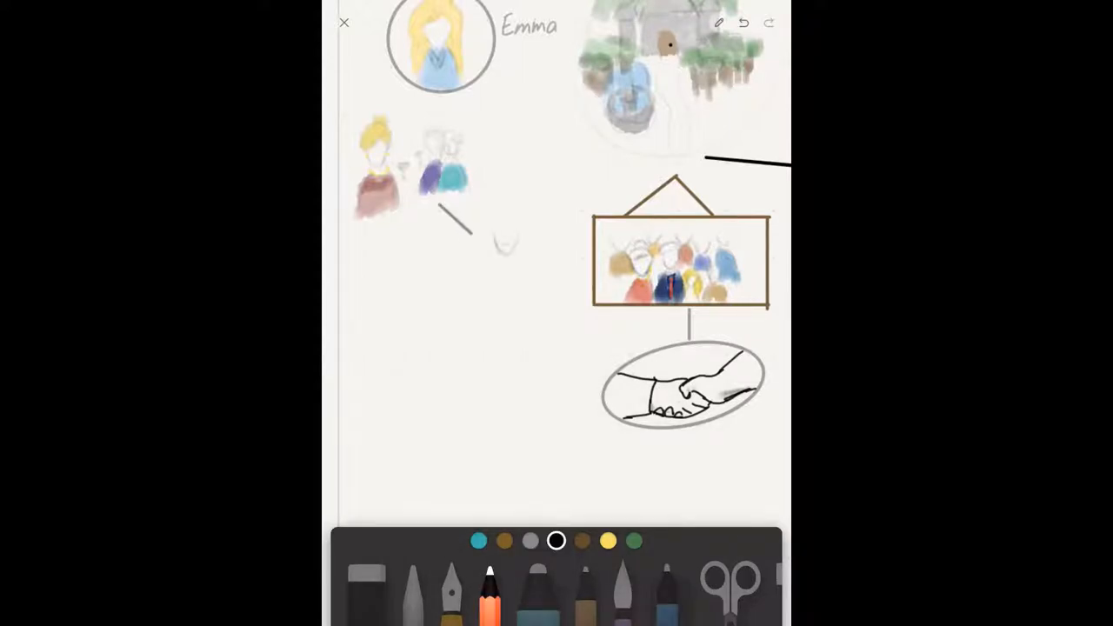
click(478, 541)
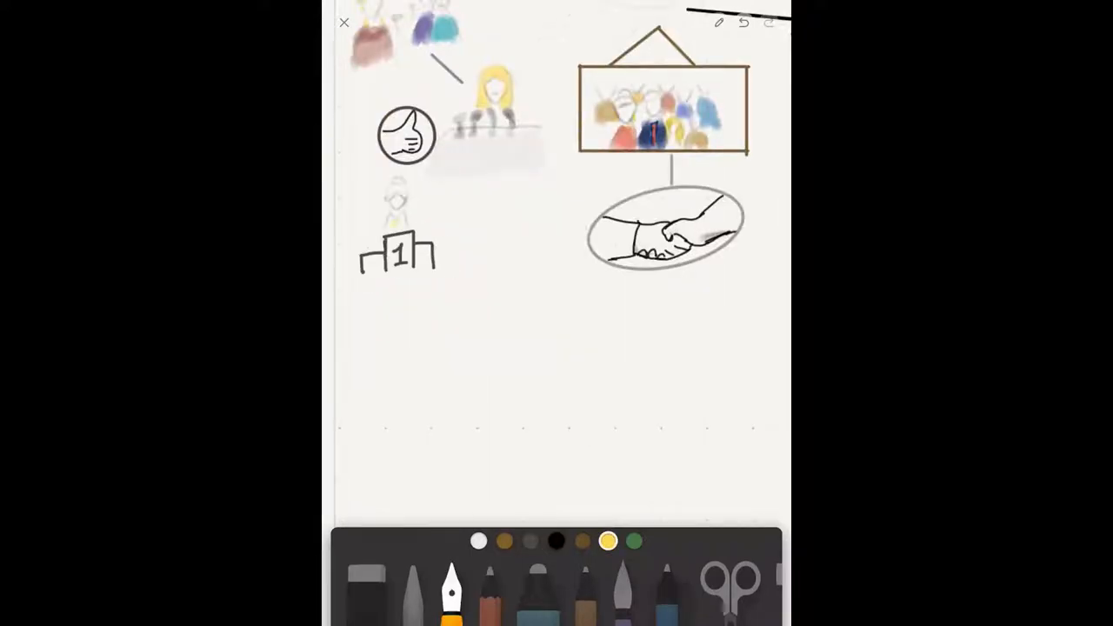
click(580, 541)
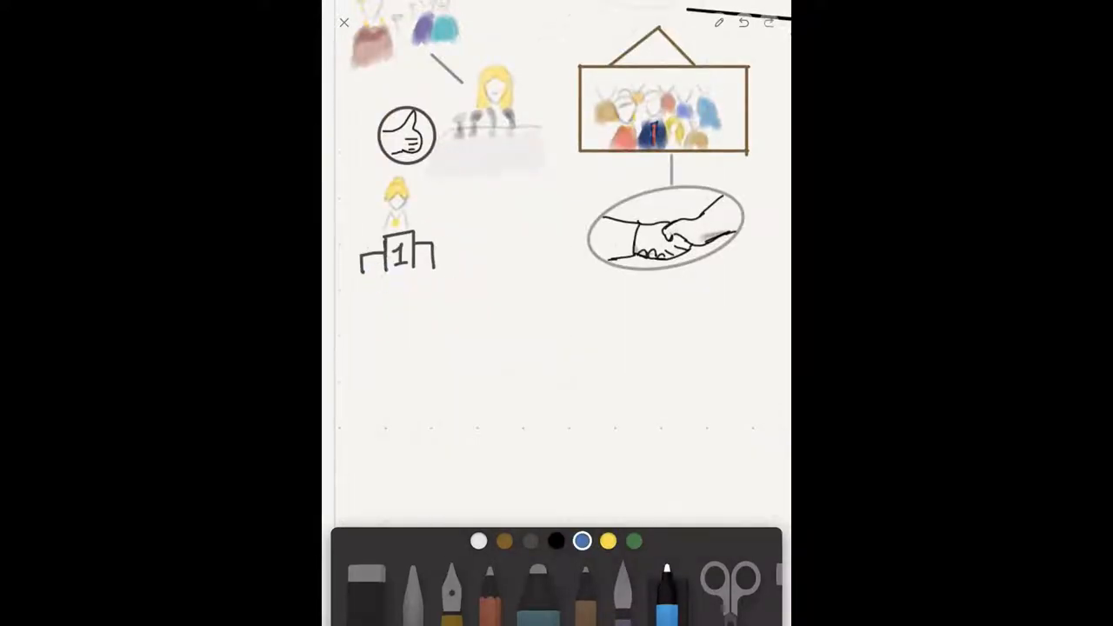
drag(369, 275, 426, 287)
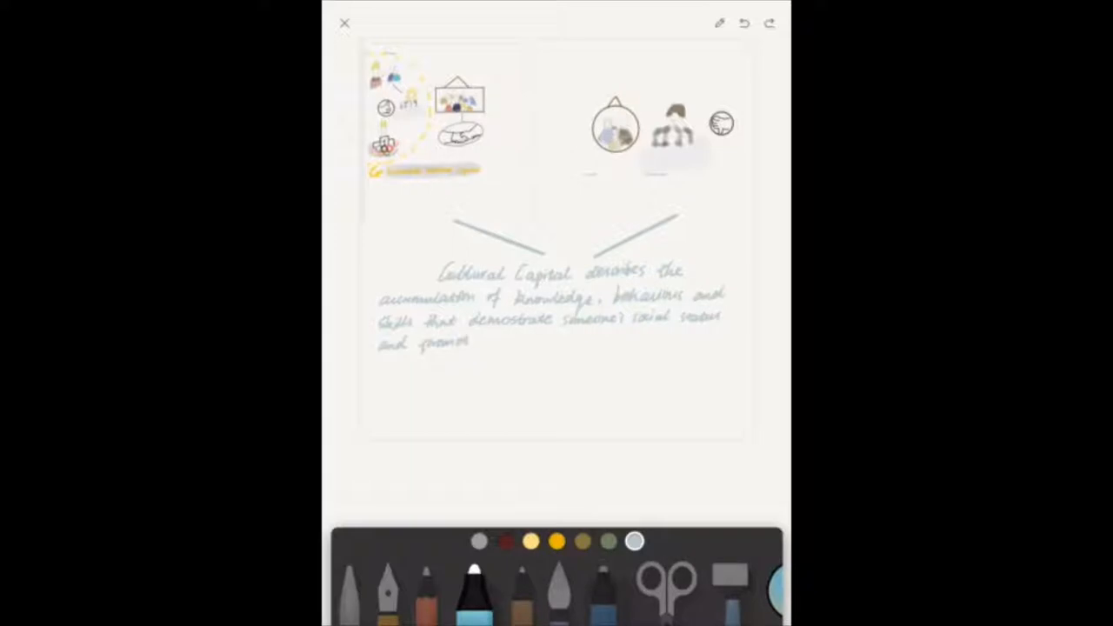
- Write 'Embodied Cultural Capital' in yellow with a dashed outline and start a girl figure below
text(their own)
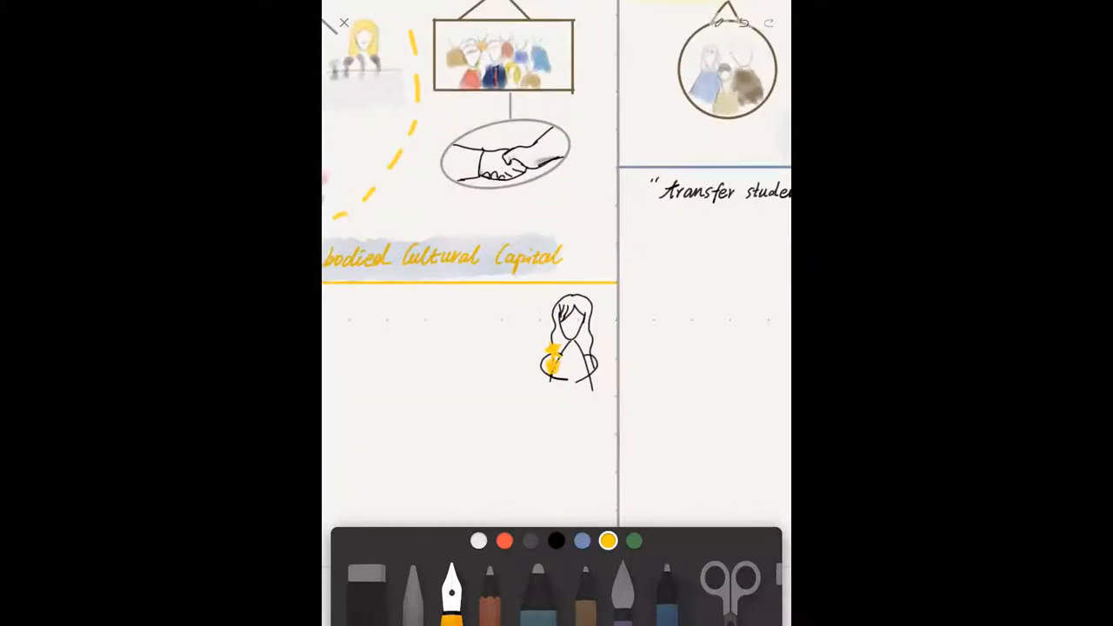
- Colour the girl's top yellow and write 'Institutionalised Cultural Capital' in blue on Anna's side
drag(560, 345, 565, 383)
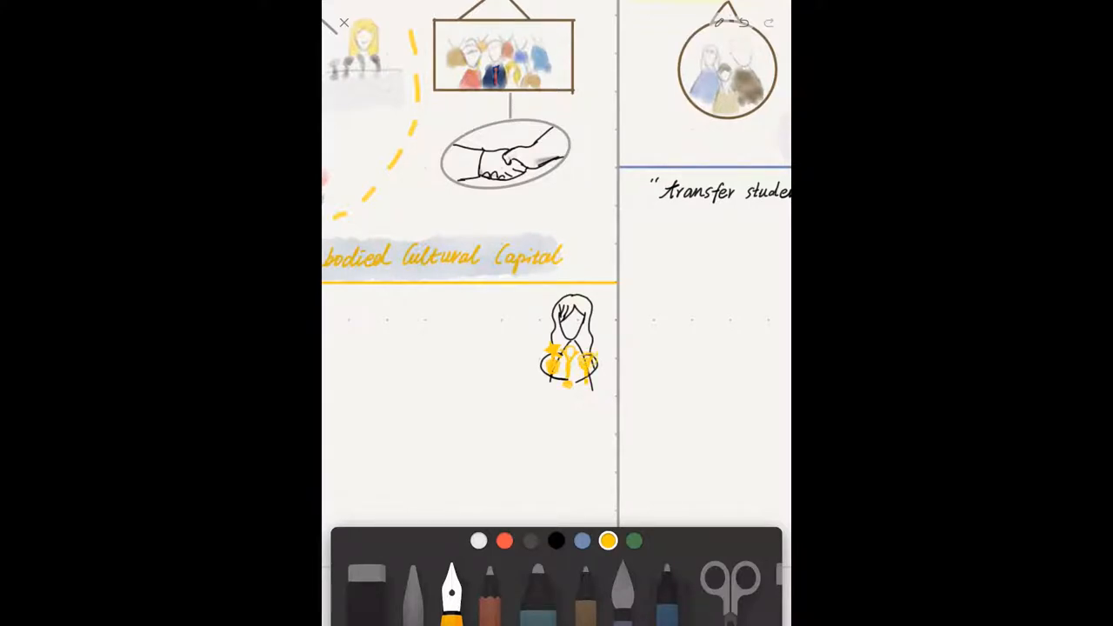
click(581, 539)
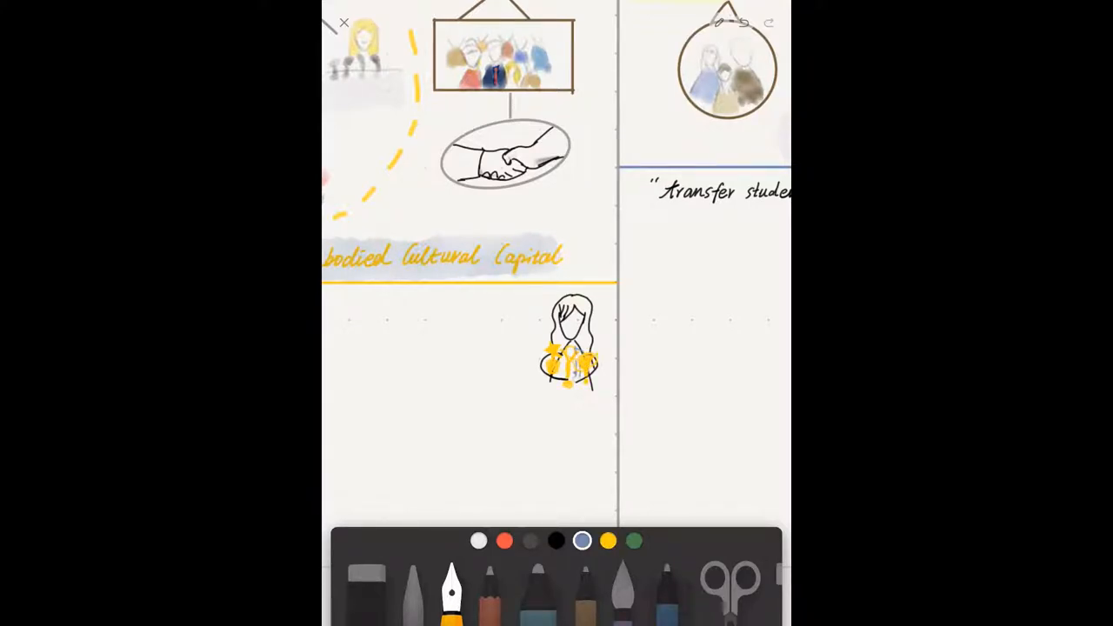
click(556, 539)
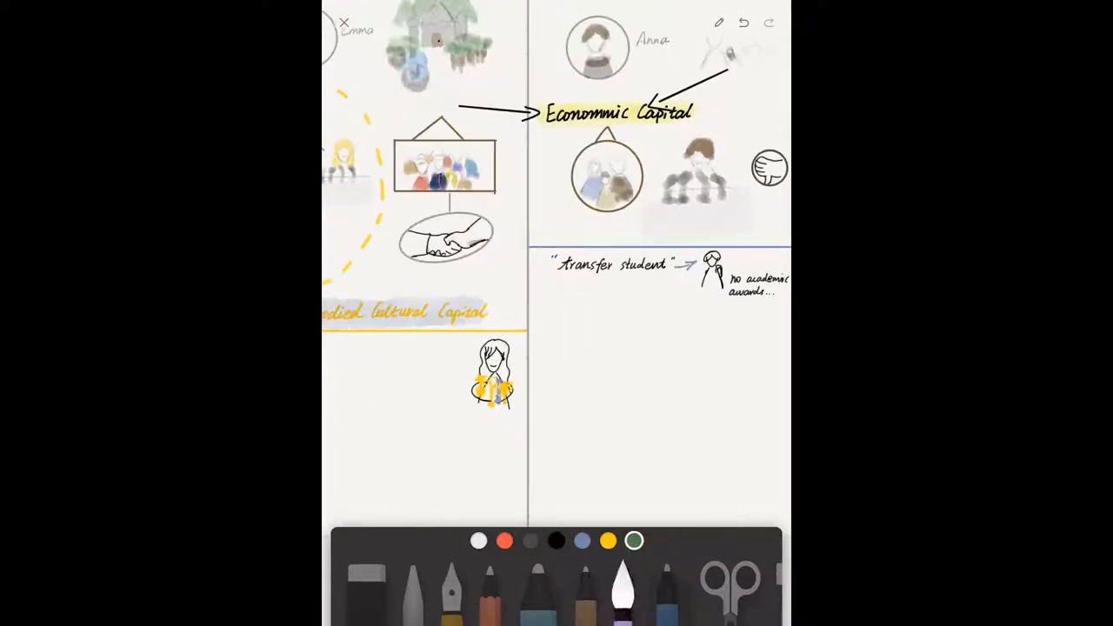
click(581, 539)
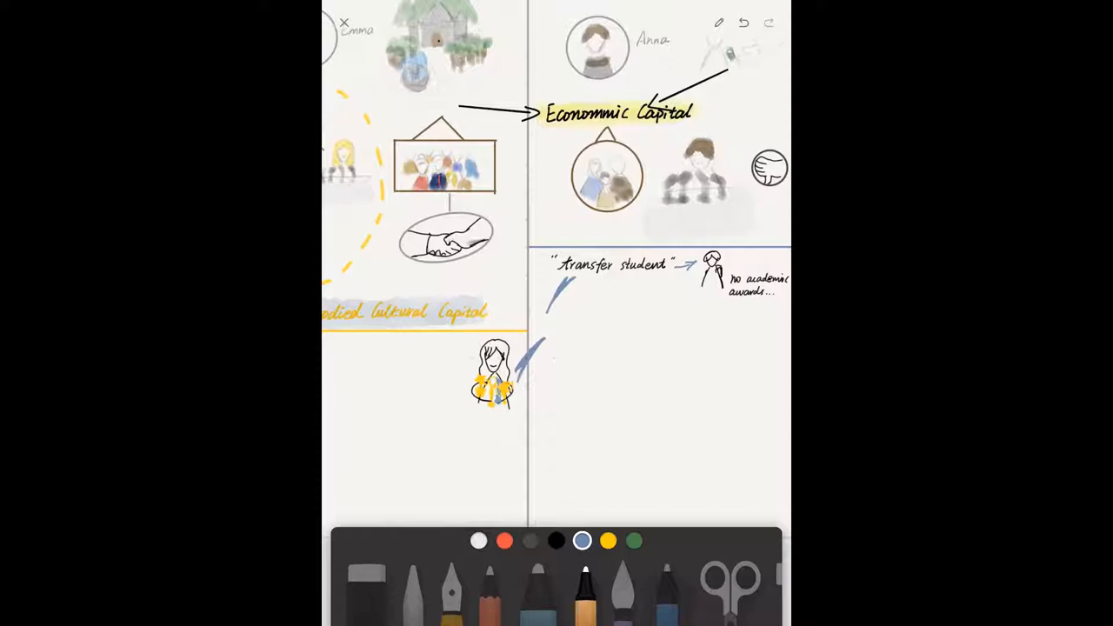
- Draw a shelf with small framed pictures beside the girl, ending at the colour mixer
click(609, 541)
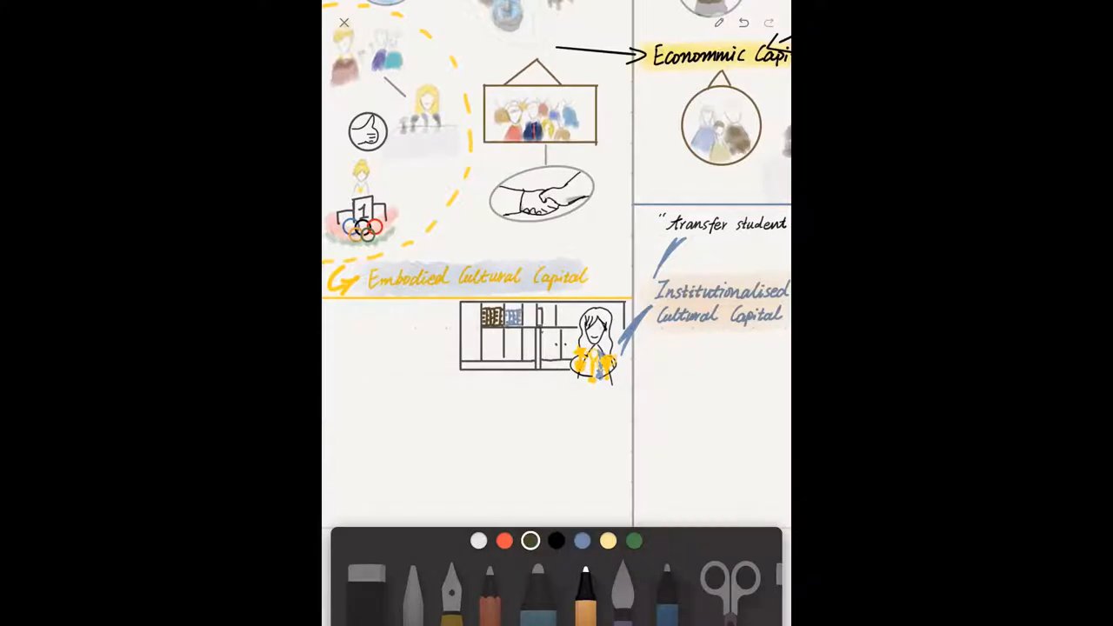
click(557, 539)
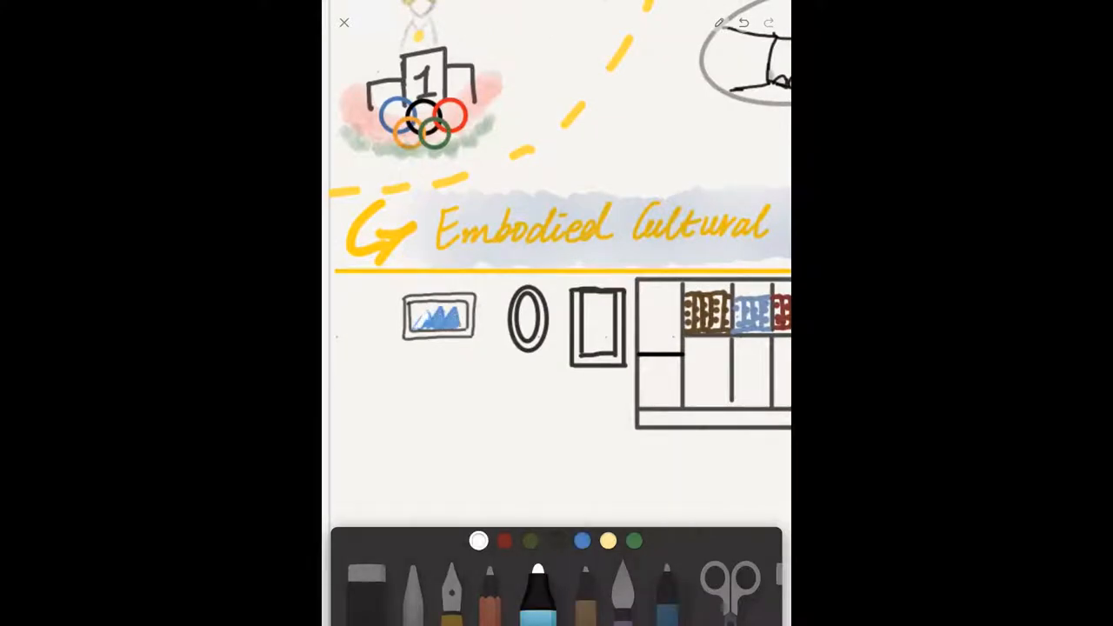
click(608, 541)
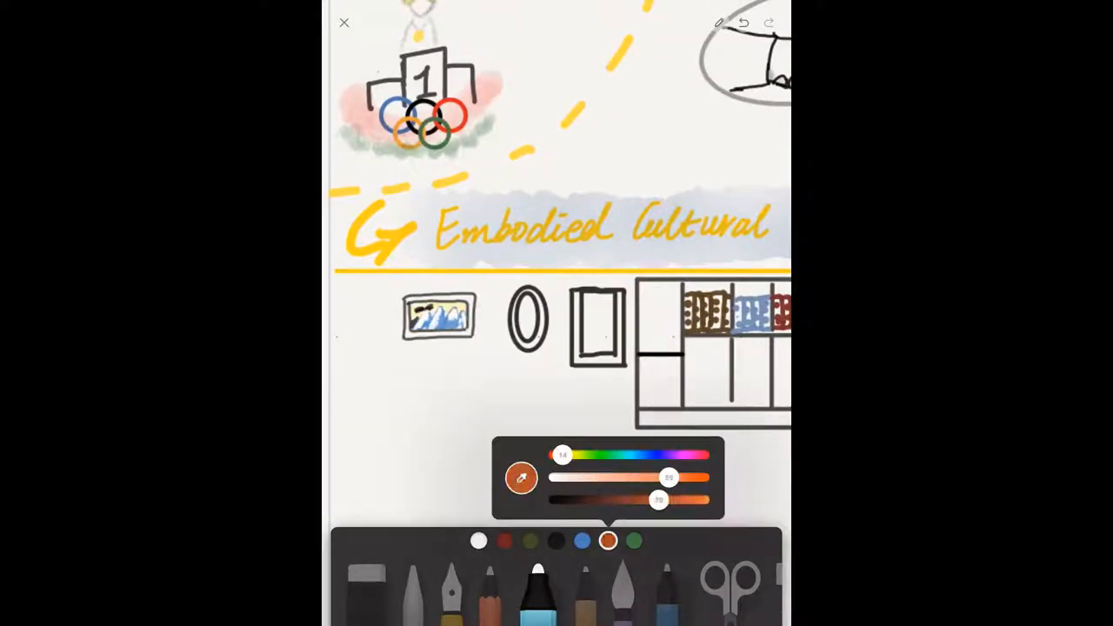